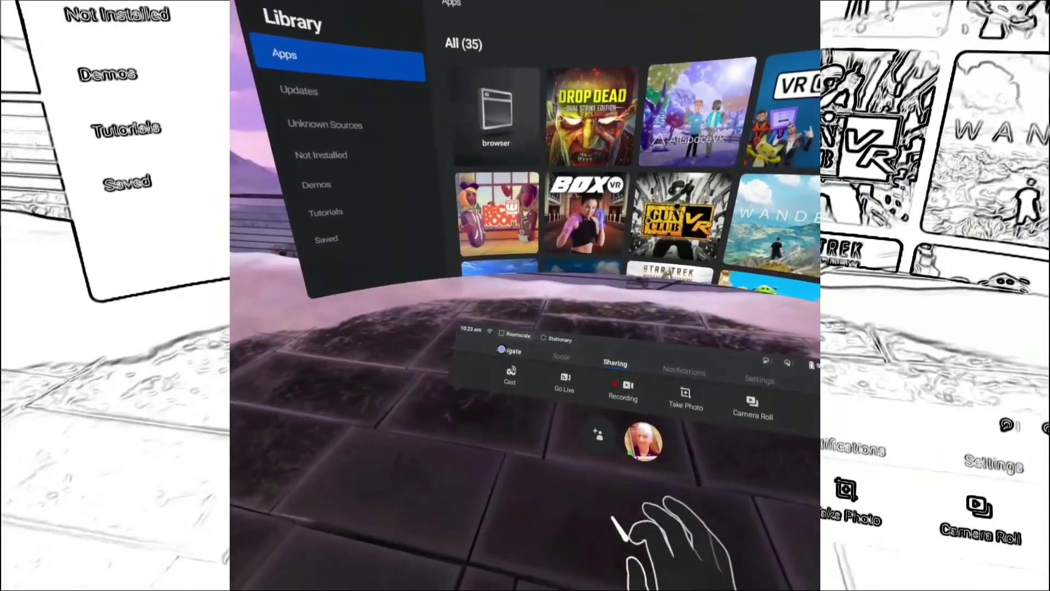
# Open the 'Elders React to VRChat' YouTube video page in the browser.
pyautogui.click(517, 362)
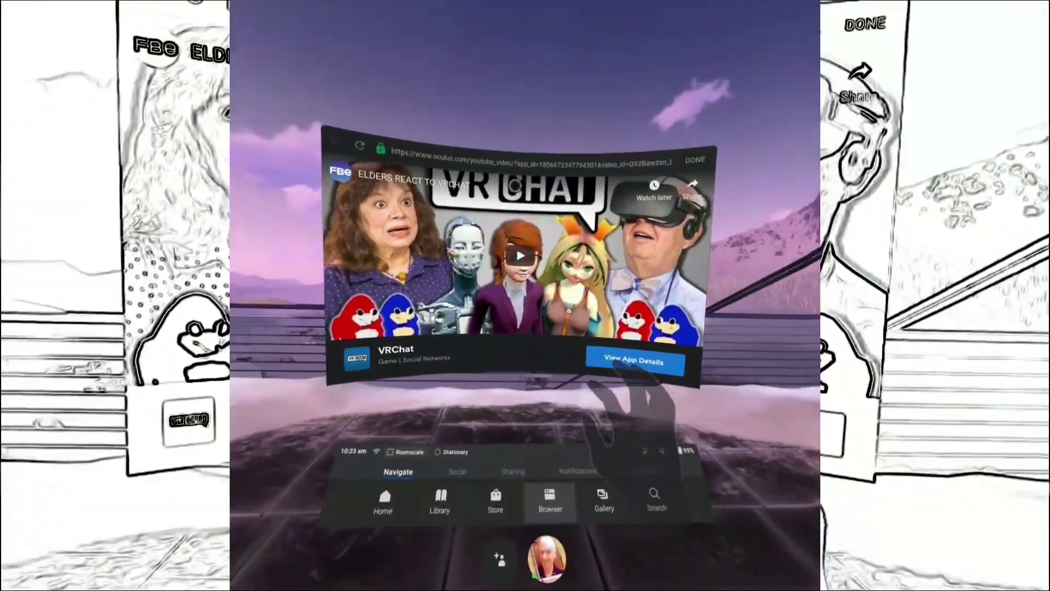
# Play the Elders React to VRChat video, then choose Spider-Man VR Experience from bookmarks.
pyautogui.click(524, 256)
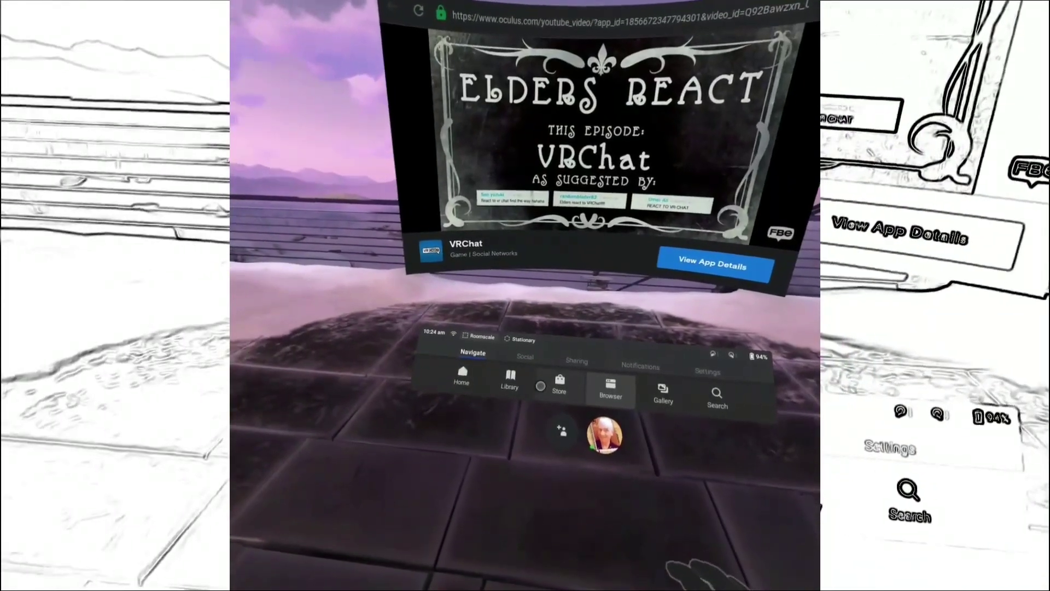
pyautogui.click(510, 387)
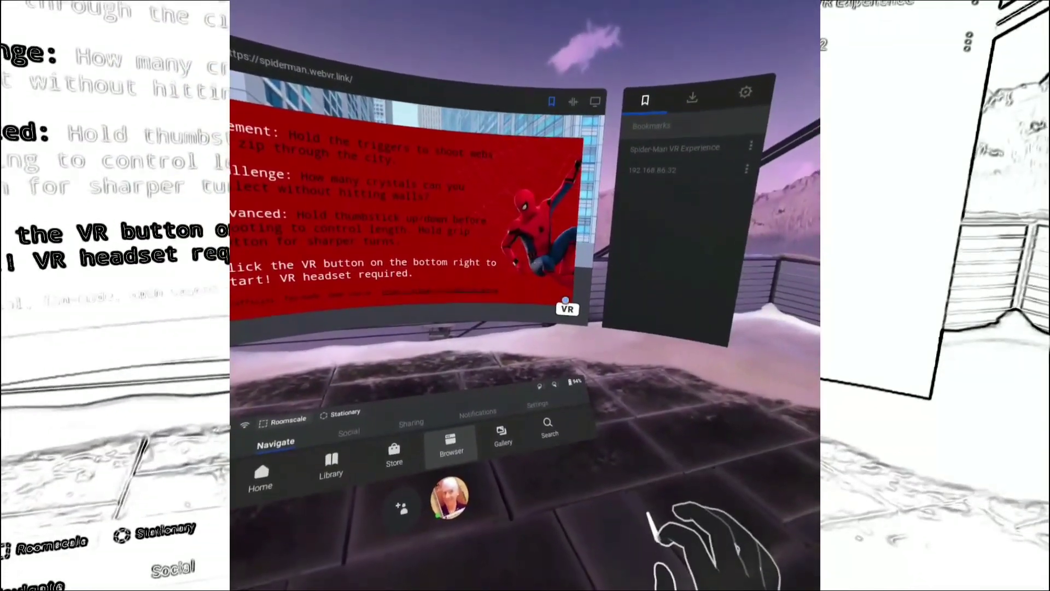
# Try the Spider-Man VR mode, cancel the Controllers Required warning, and go Home to Library.
pyautogui.click(567, 308)
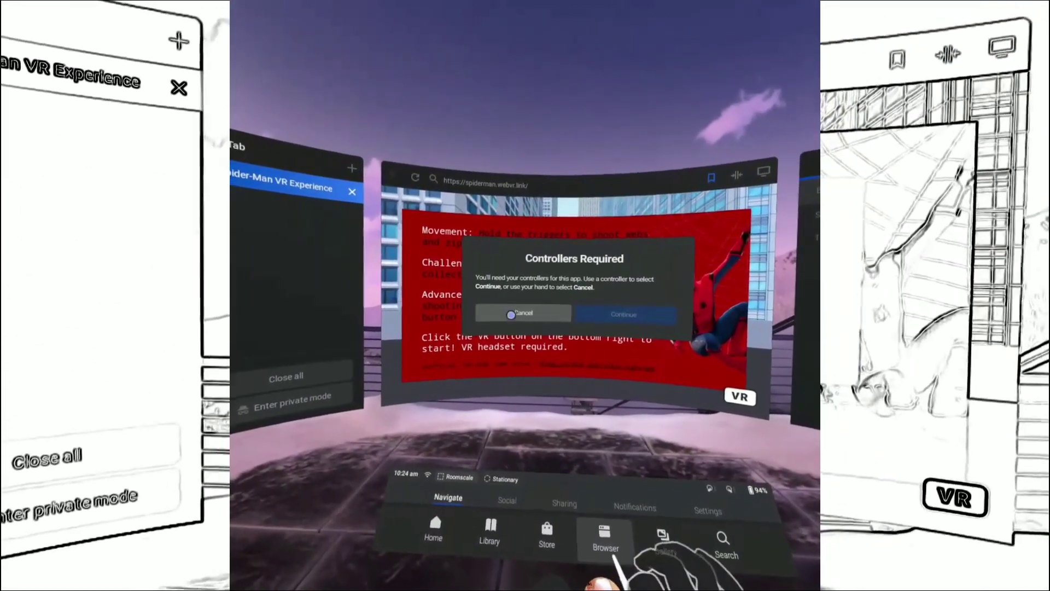
pyautogui.click(522, 314)
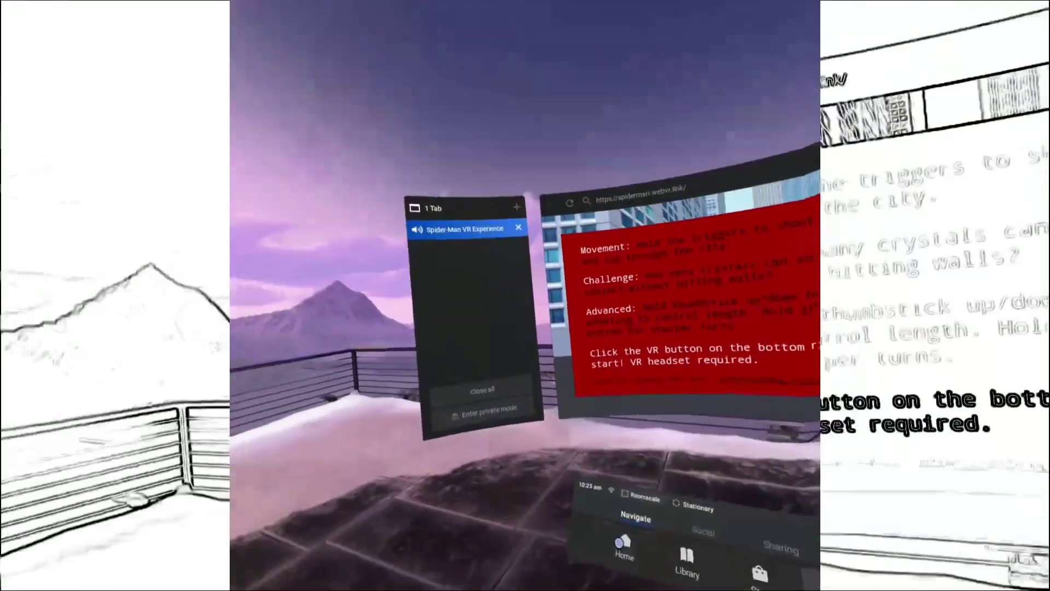
pyautogui.click(519, 227)
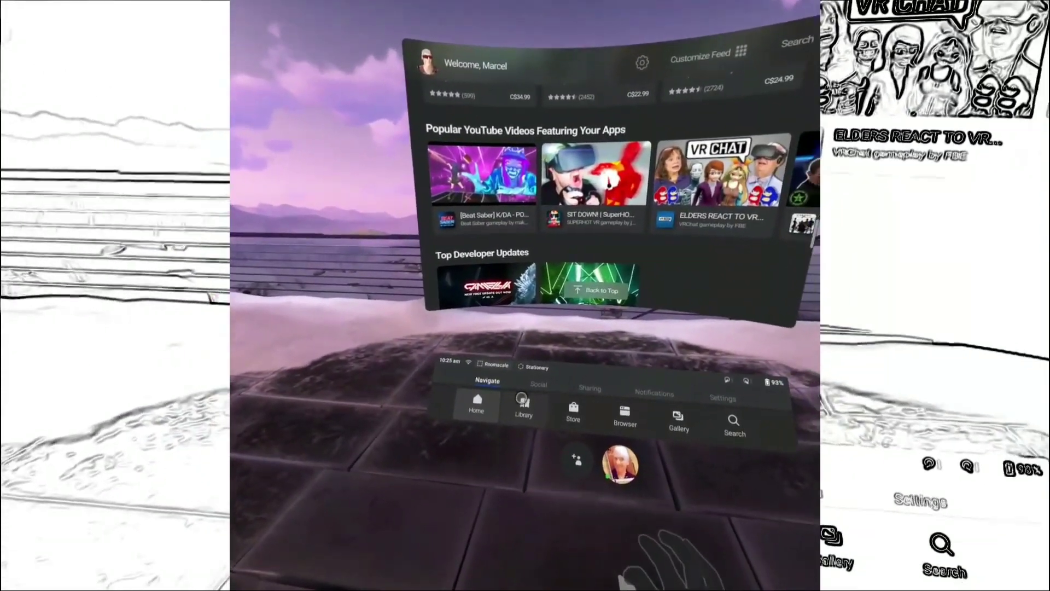
pyautogui.click(524, 409)
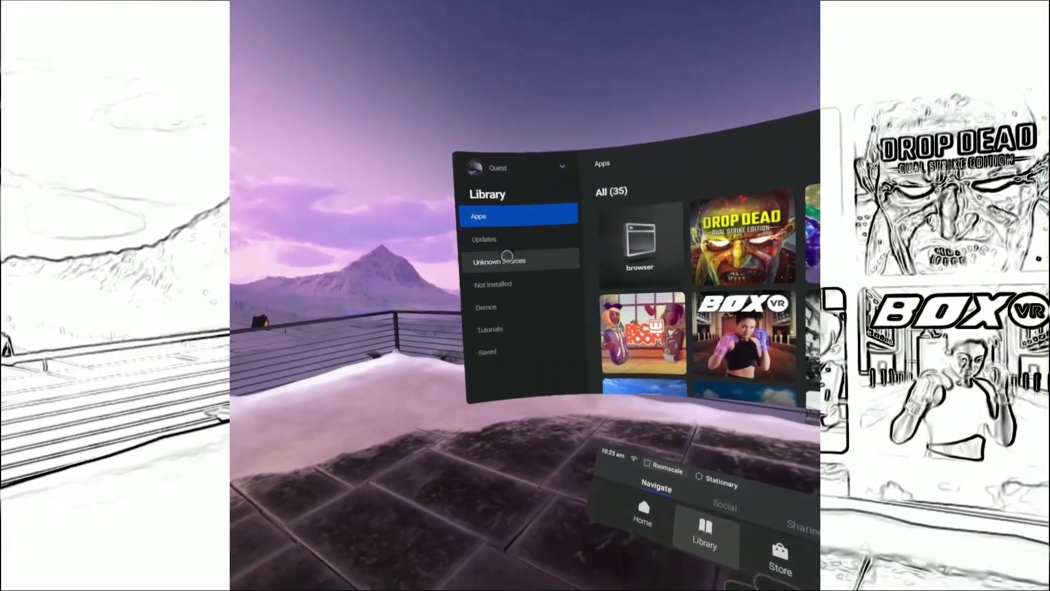
# Launch and play the Sunshard hand-tracking demo, then return to the Library.
pyautogui.click(509, 261)
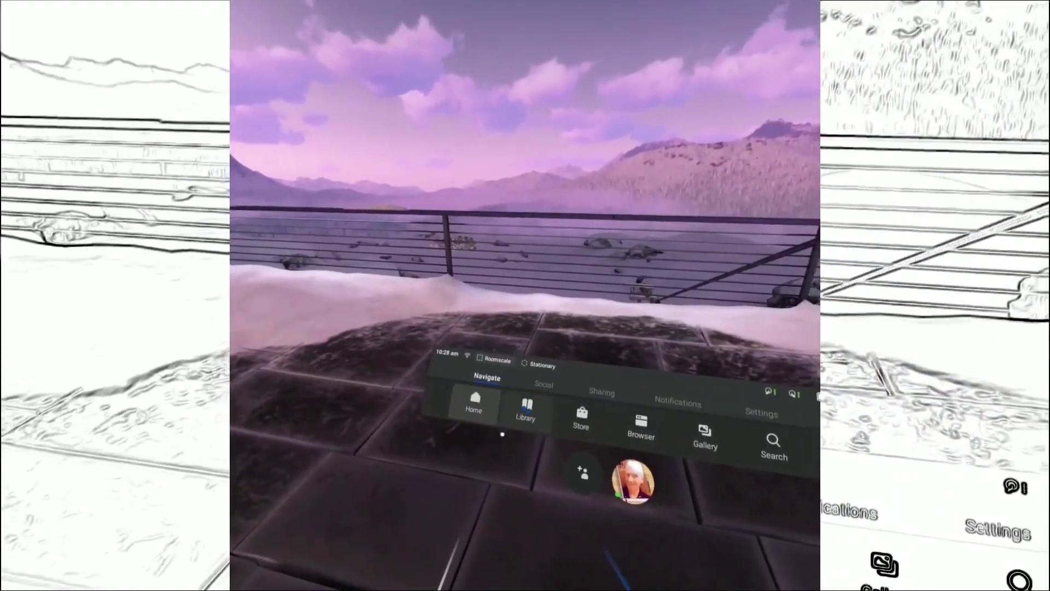
pyautogui.click(525, 411)
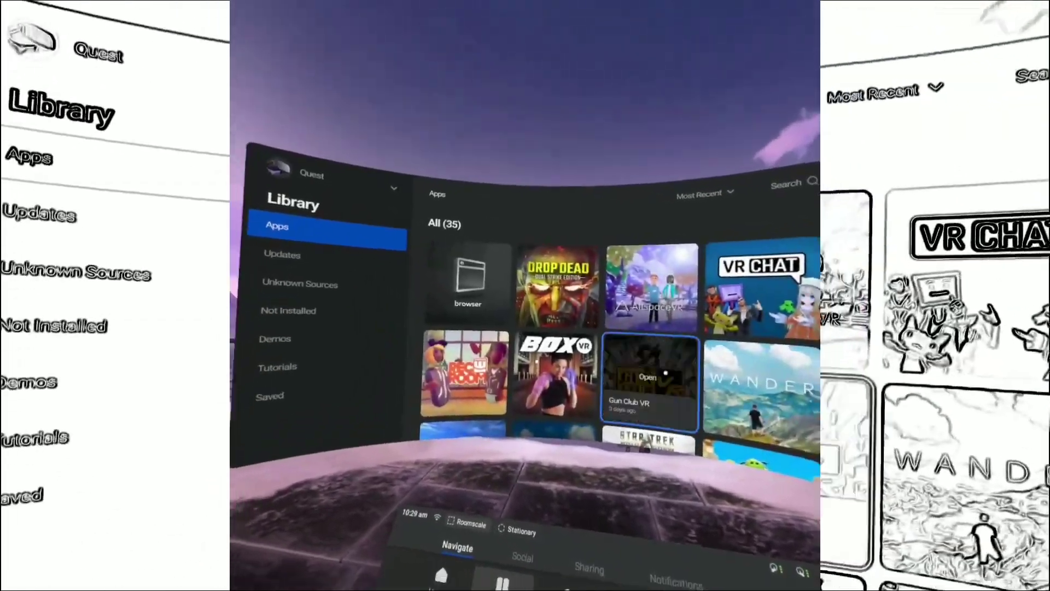